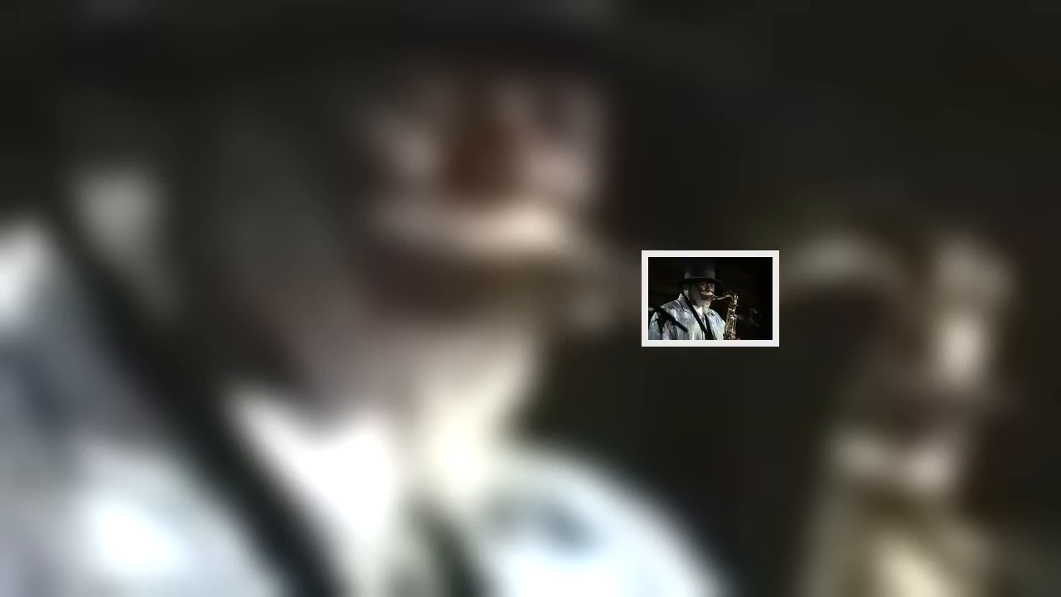
left_click_drag(710, 306, 810, 306)
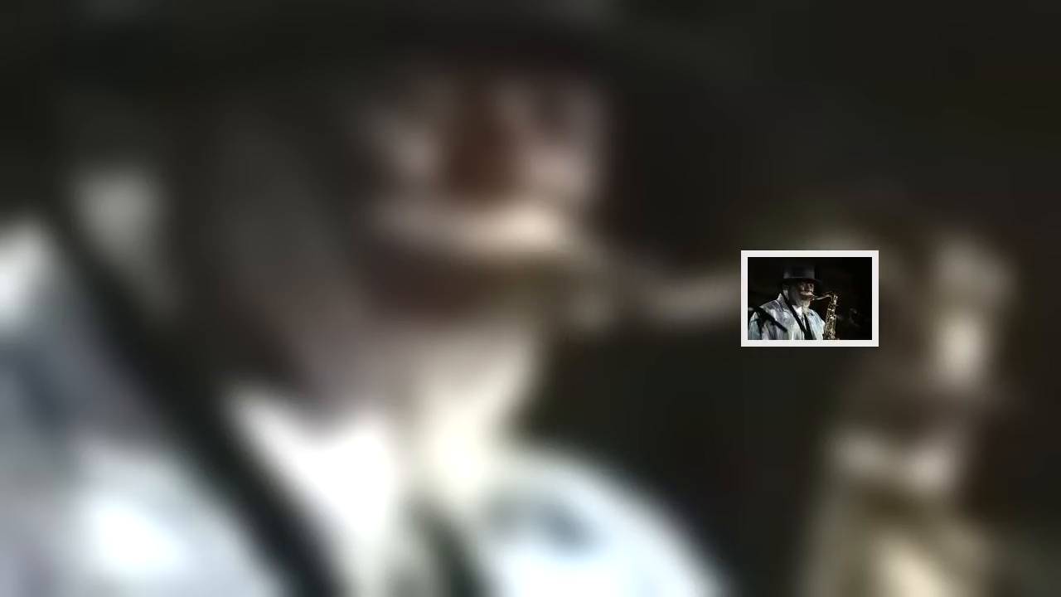